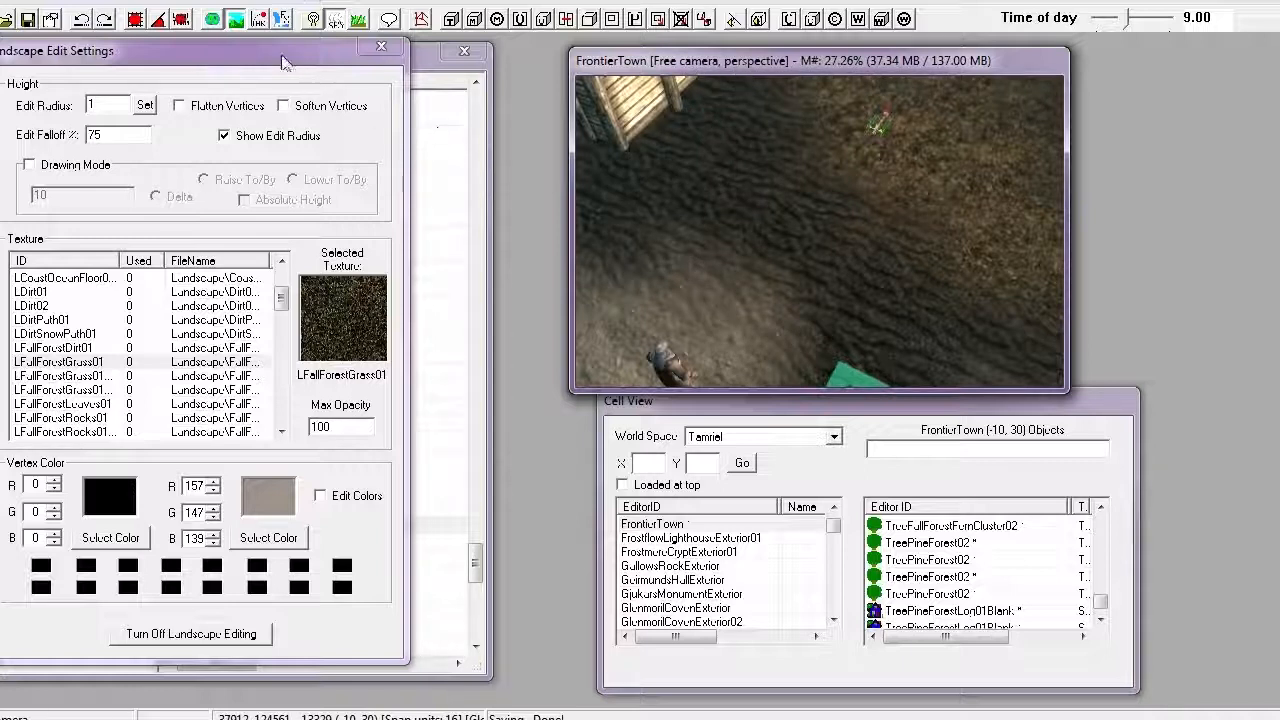
# Step: Choose LDirtSnowPath01 from the Texture list as the active painting texture
pyautogui.click(84, 360)
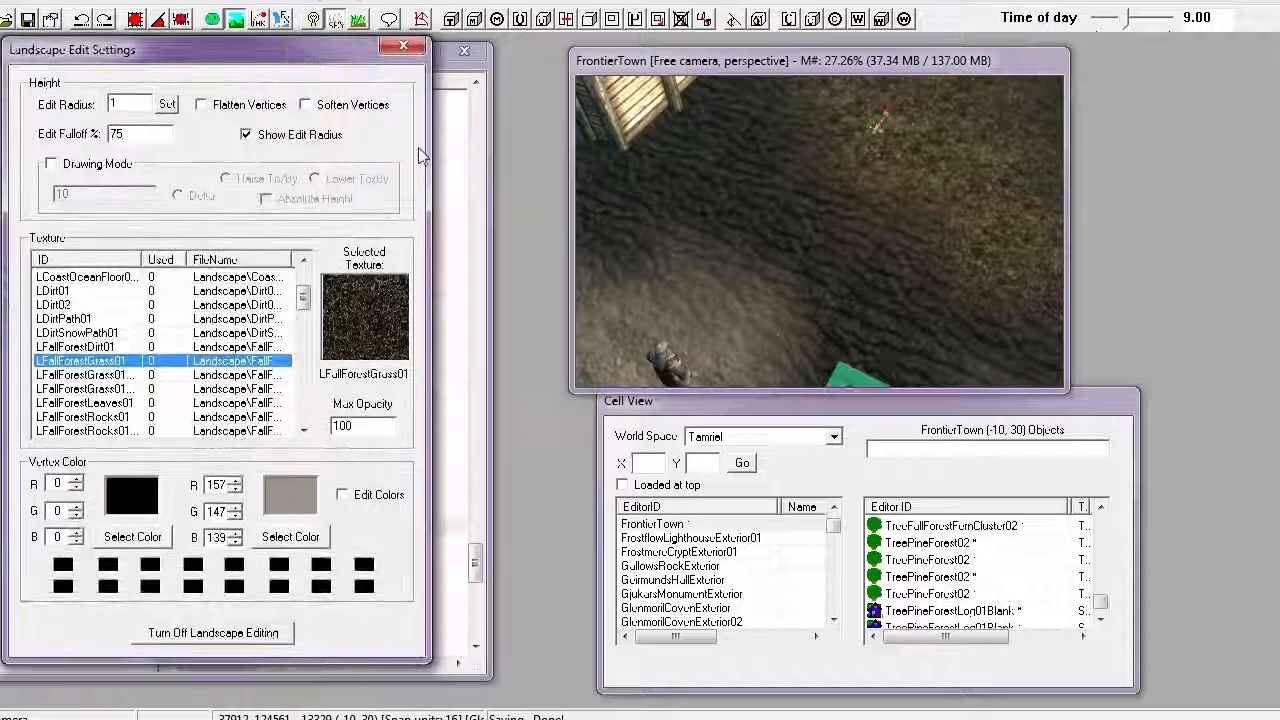
pyautogui.scroll(-3)
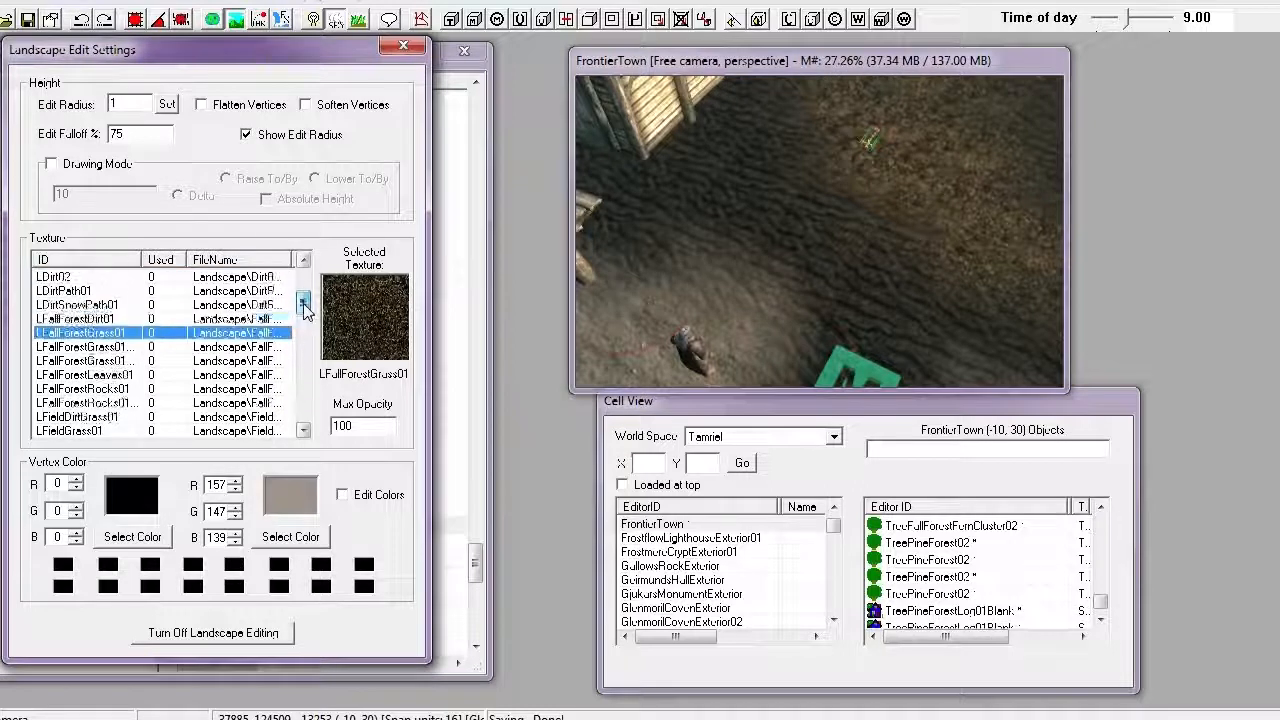
pyautogui.click(304, 304)
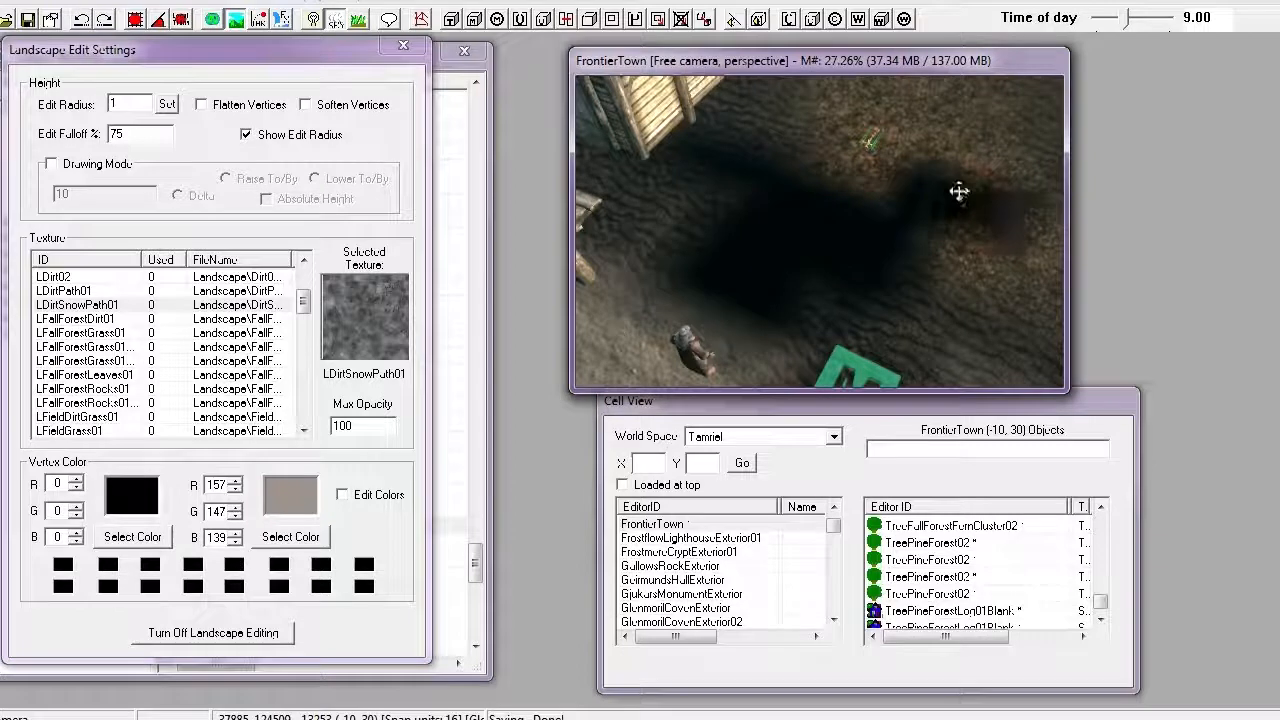
pyautogui.moveTo(882, 224)
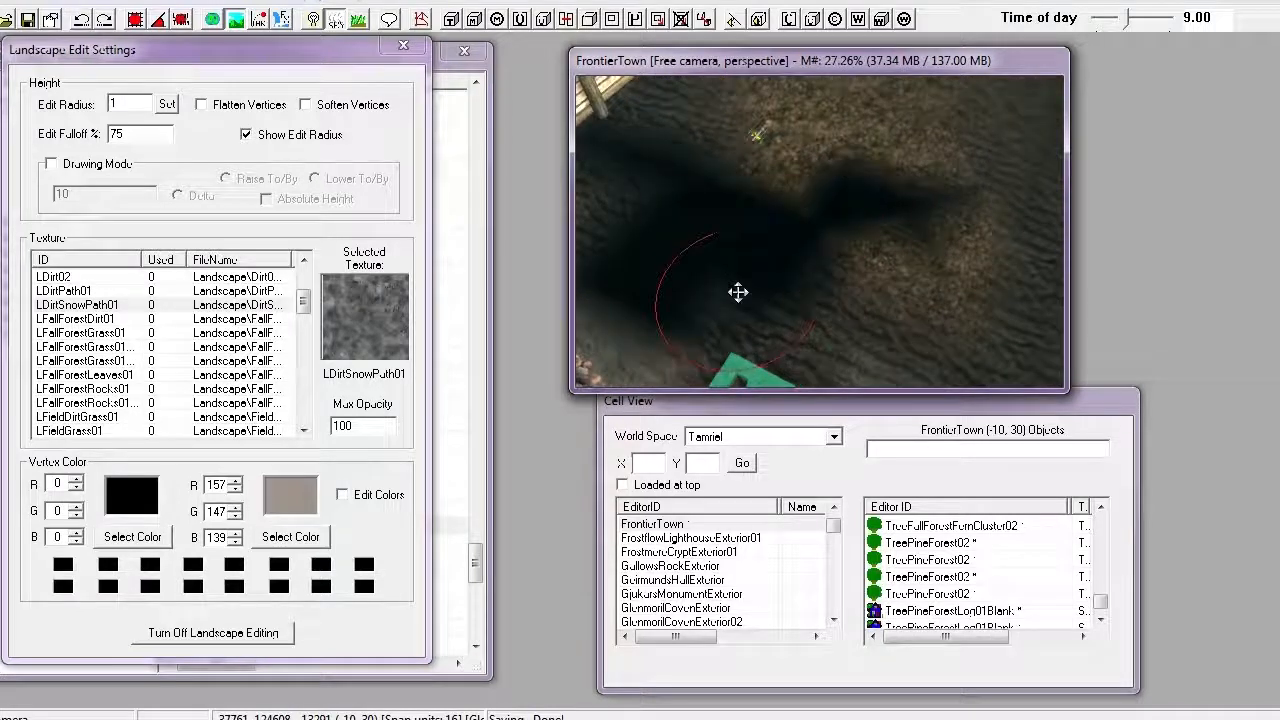
pyautogui.moveTo(772, 264)
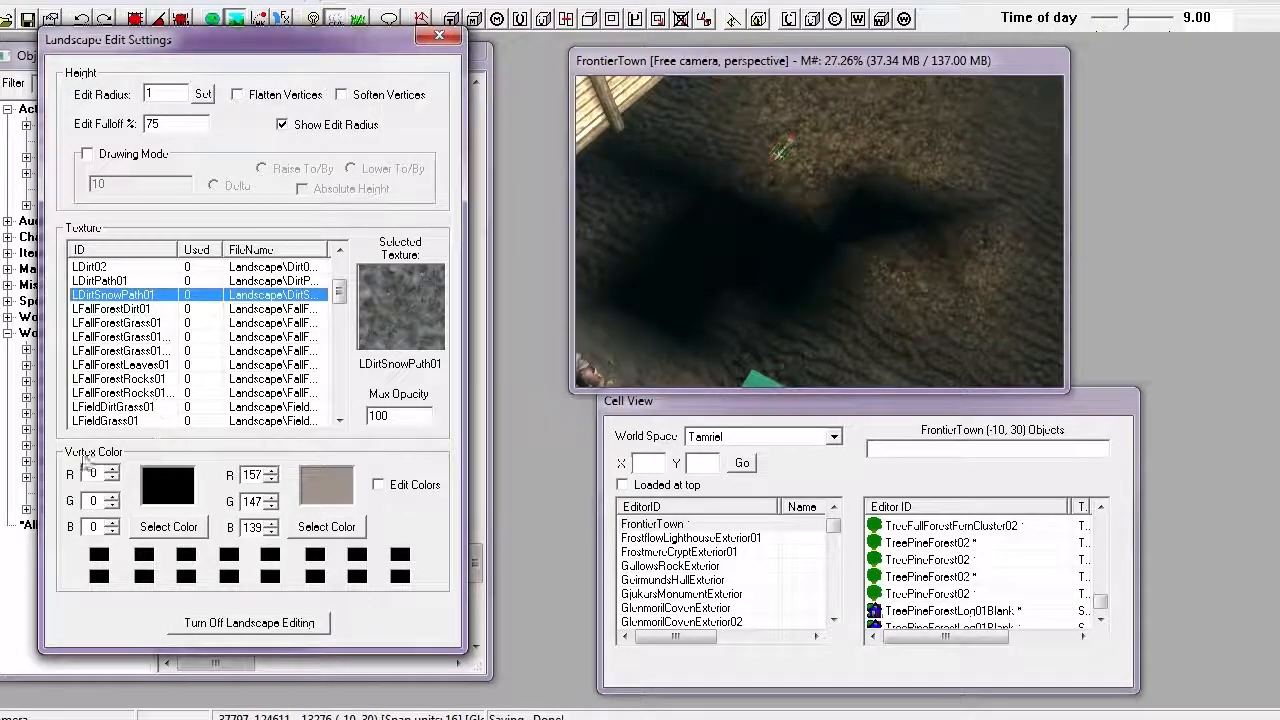
pyautogui.moveTo(160, 512)
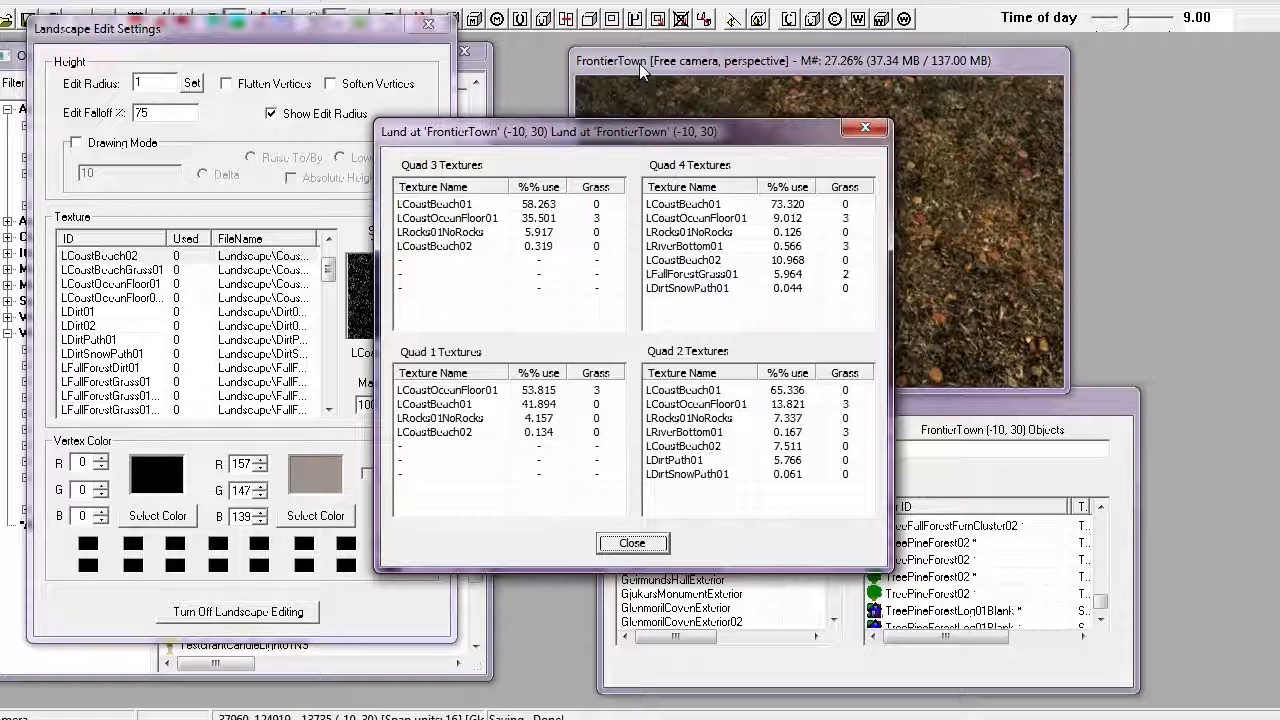
pyautogui.moveTo(760, 148)
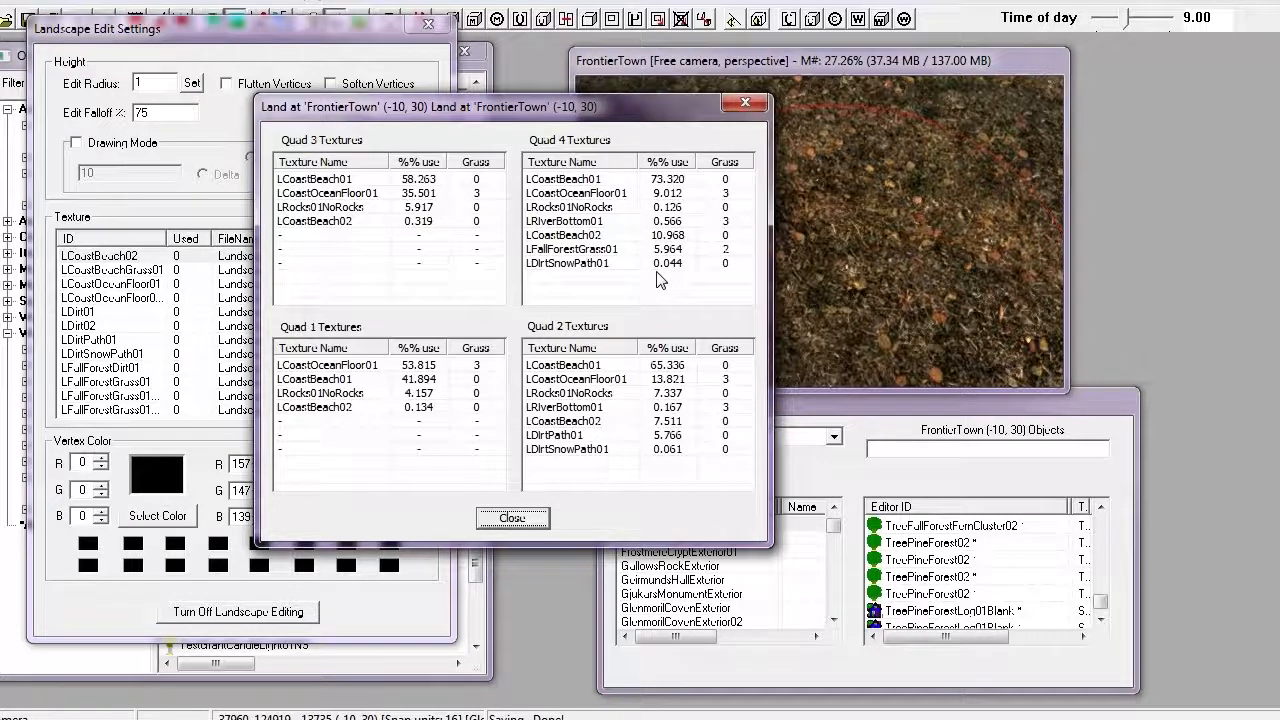
pyautogui.moveTo(642, 276)
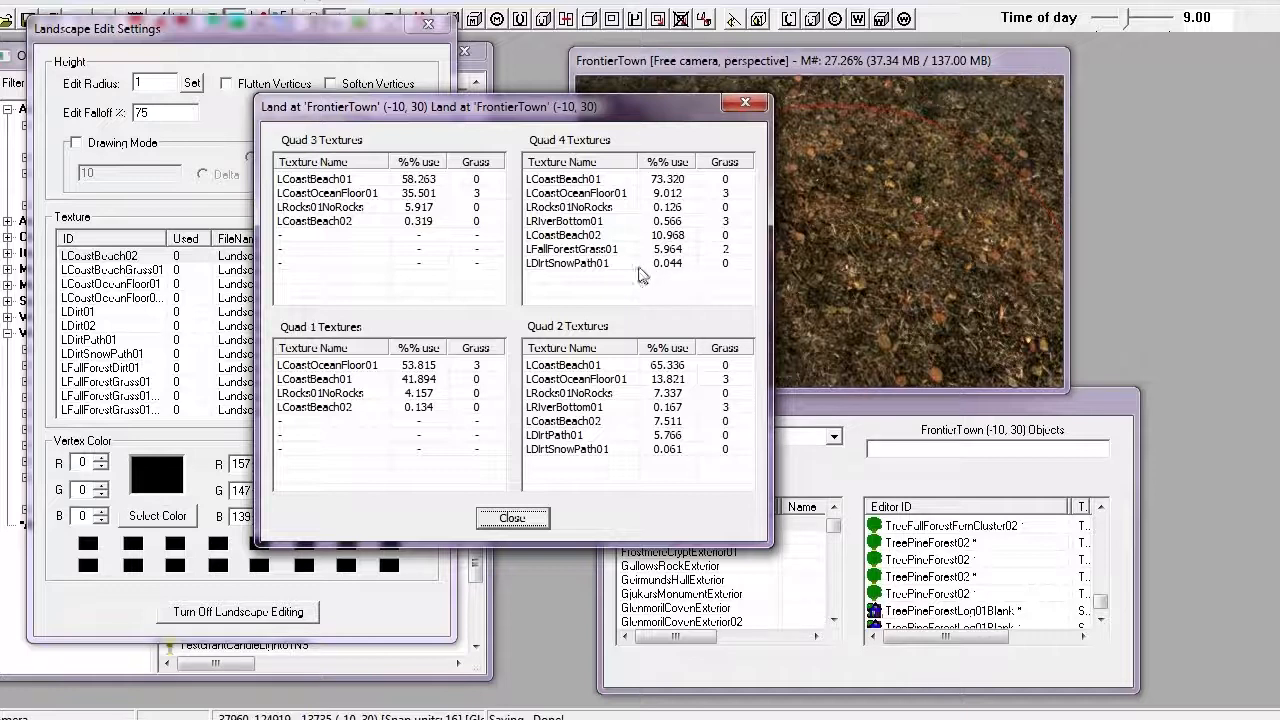
pyautogui.moveTo(632, 280)
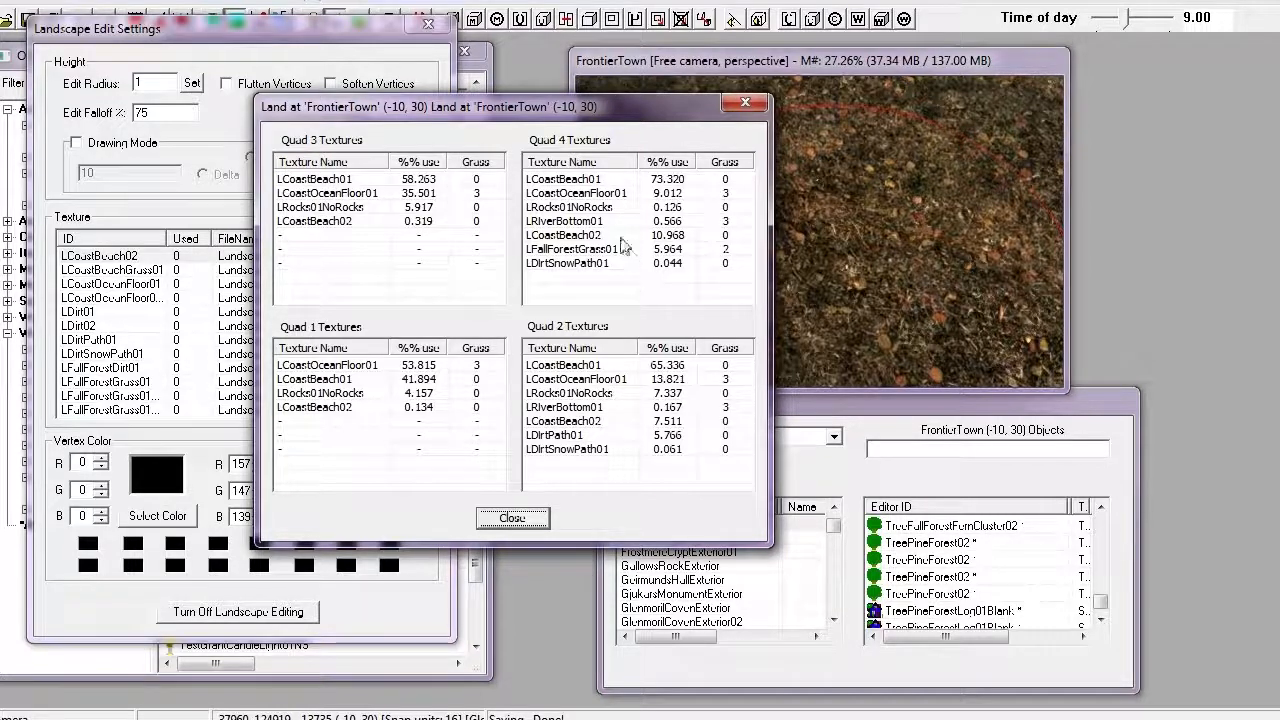
pyautogui.moveTo(616, 340)
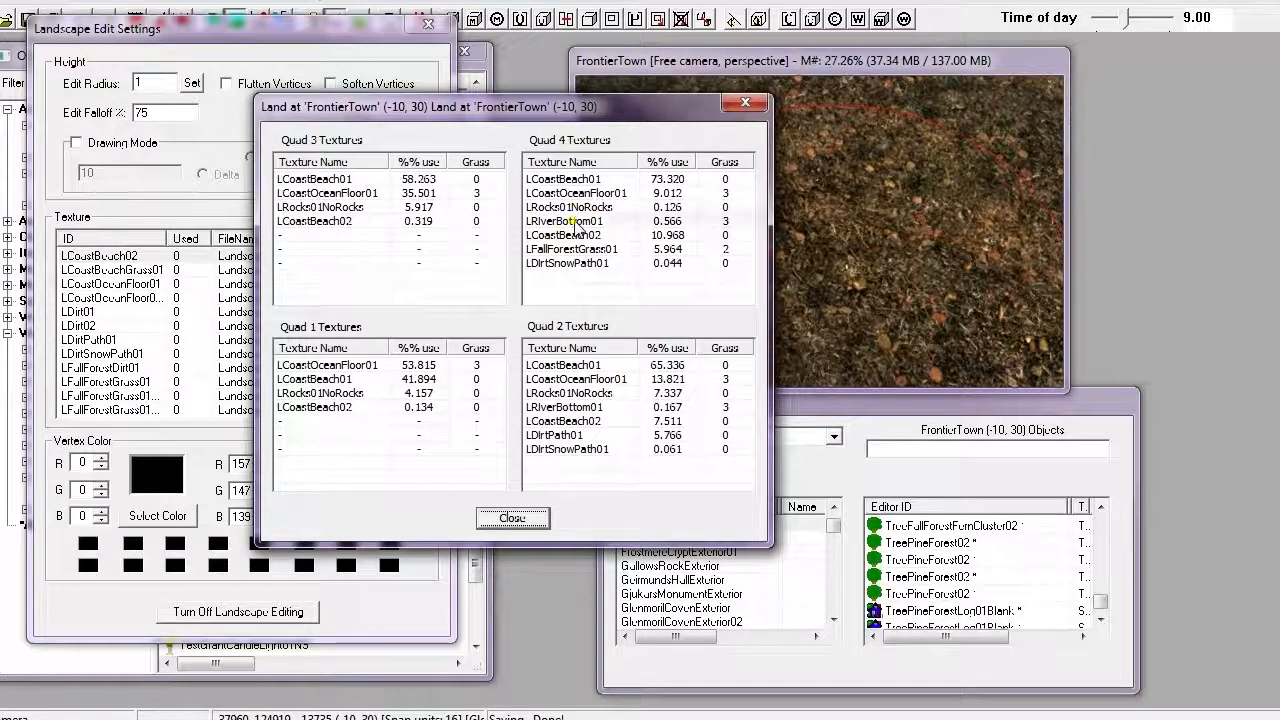
# Step: Delete LRiverBottom01 from Quad 4 and bring up removal for a Quad 2 texture
pyautogui.click(564, 220)
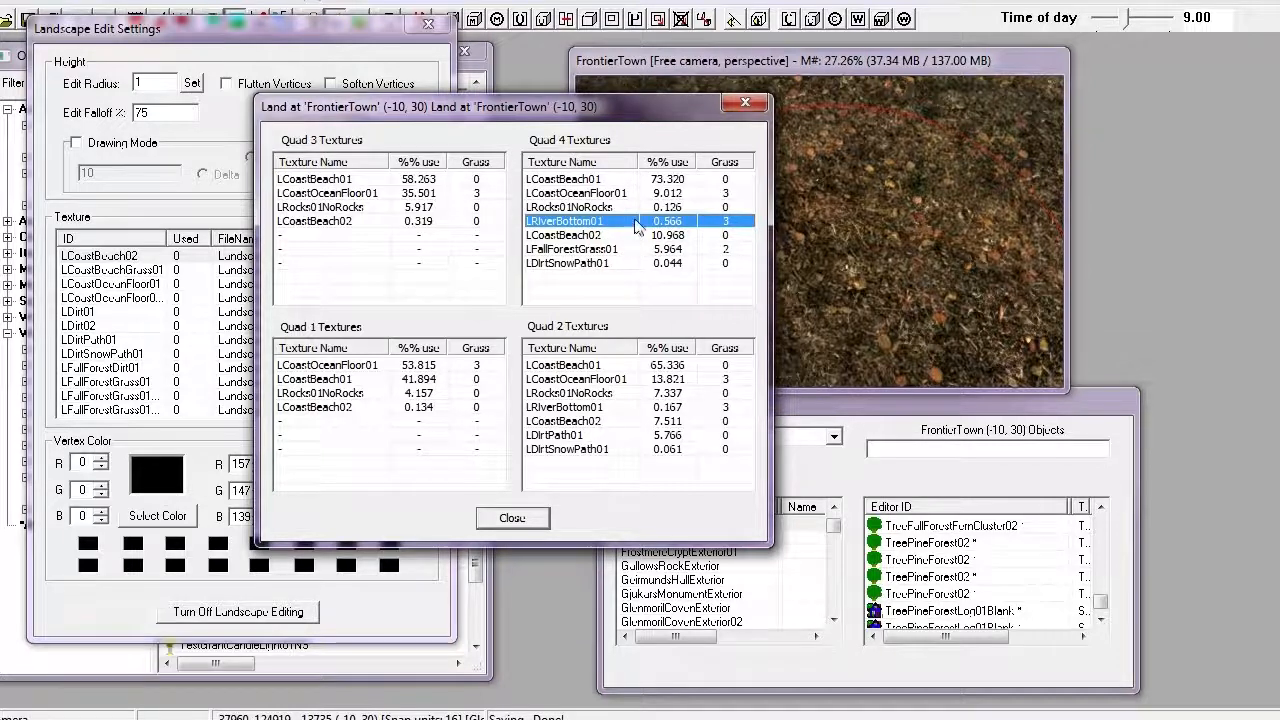
pyautogui.click(580, 206)
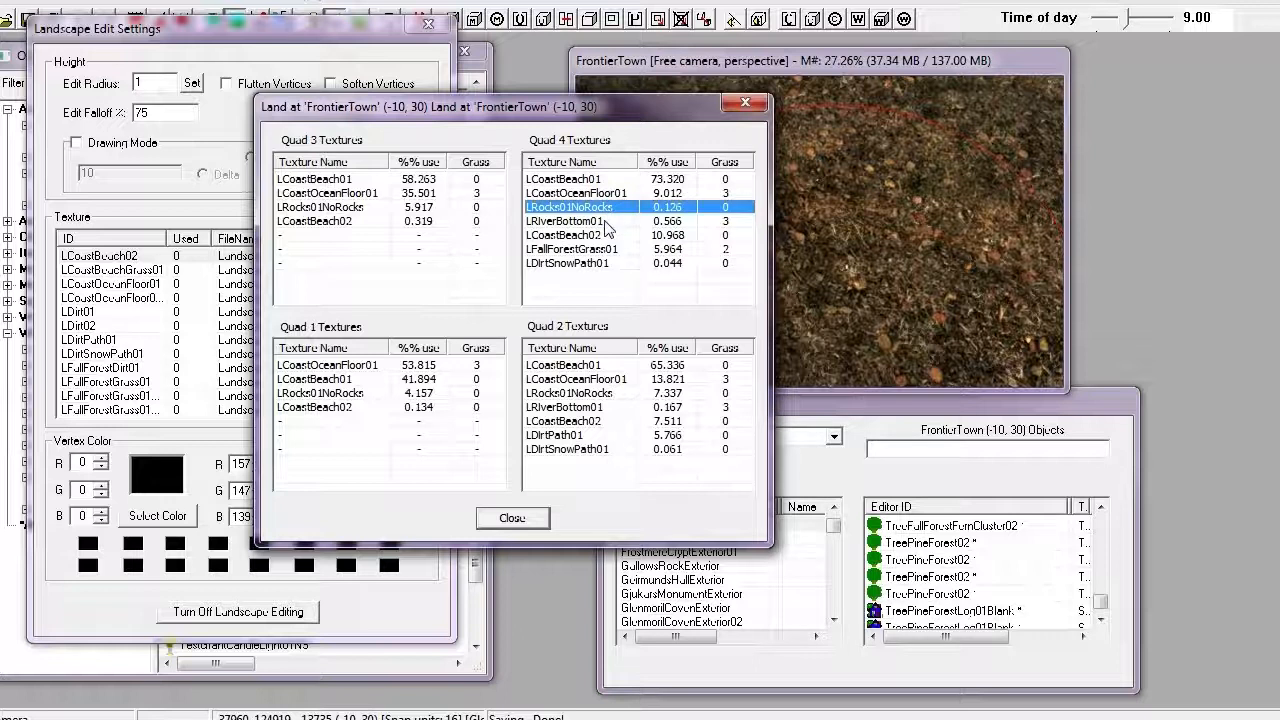
pyautogui.rightClick(576, 206)
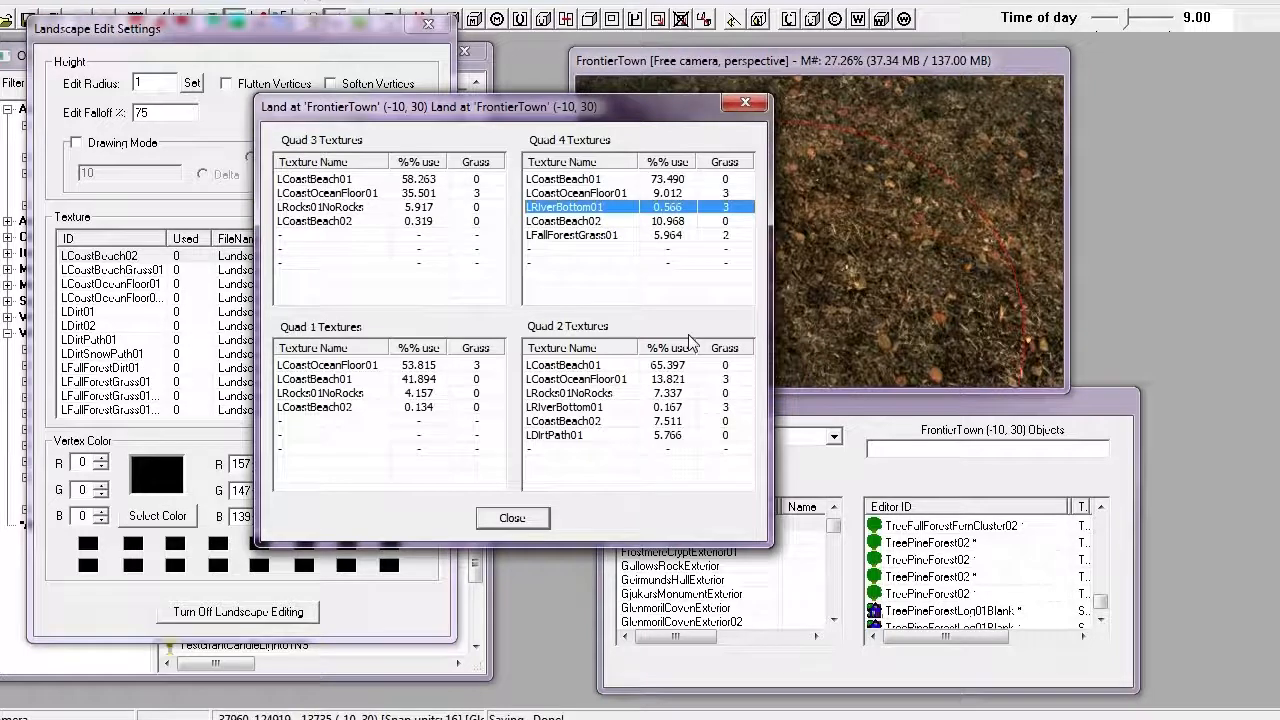
pyautogui.moveTo(618, 228)
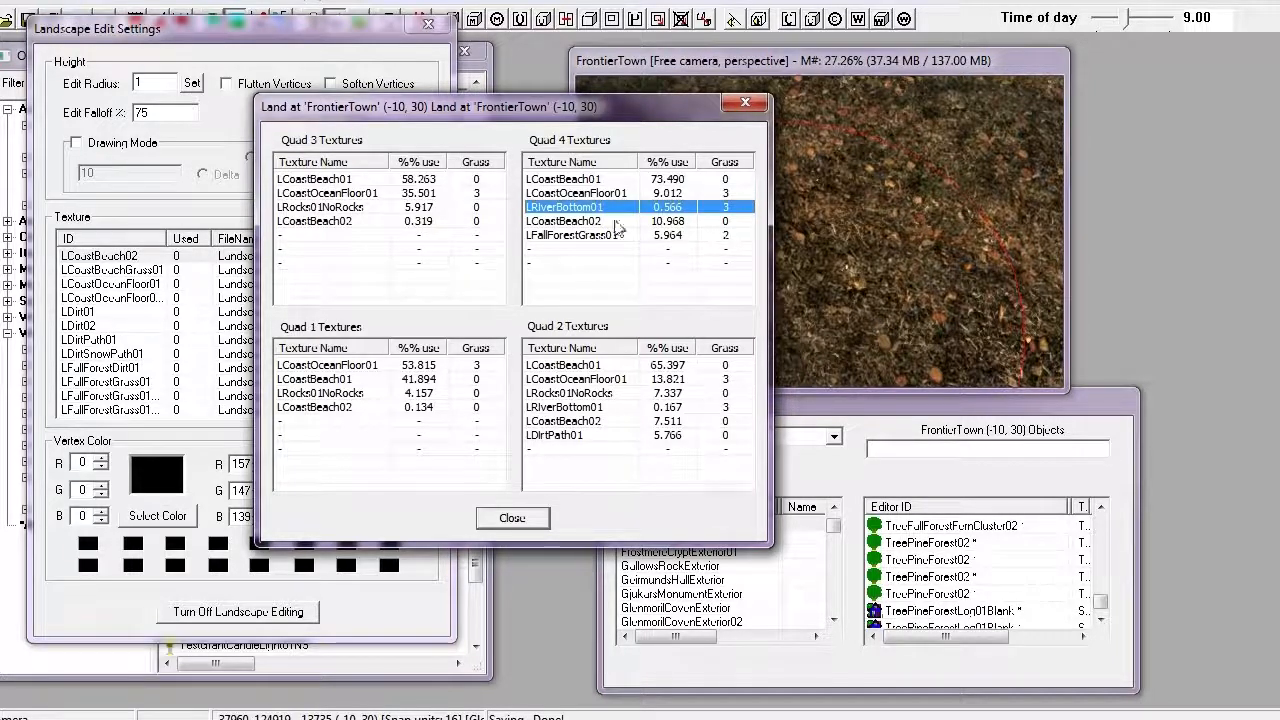
pyautogui.rightClick(584, 206)
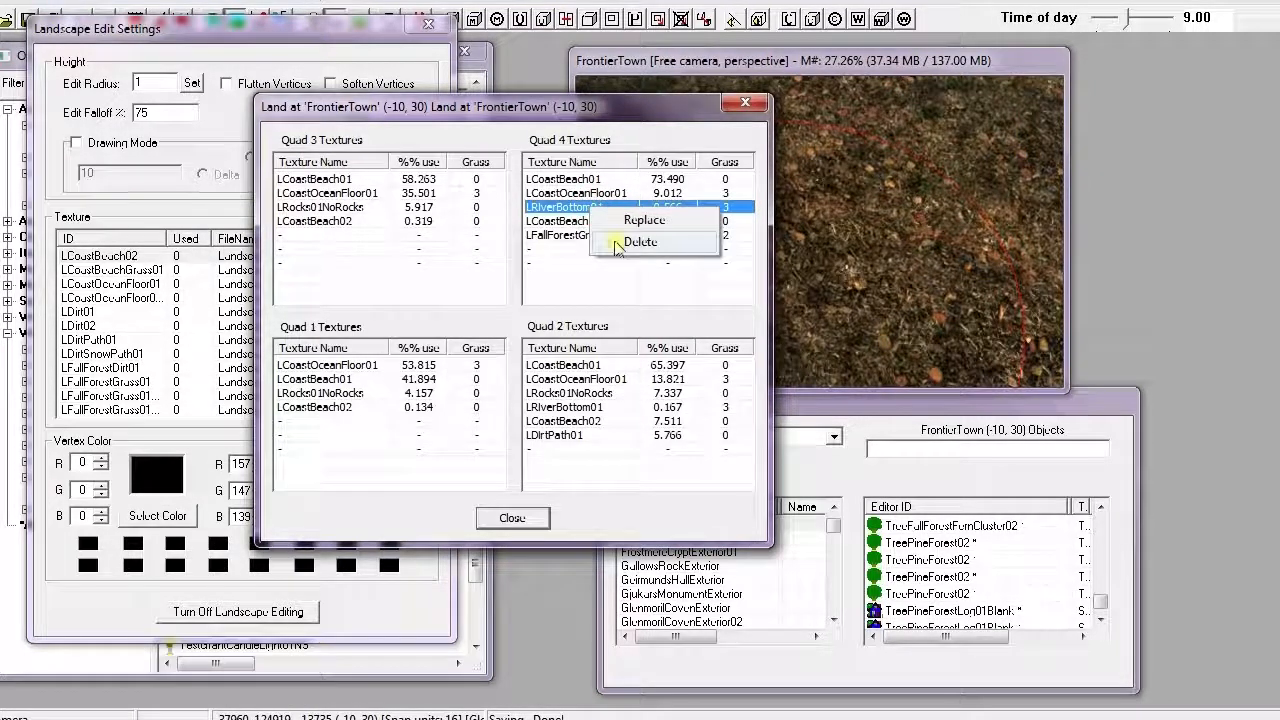
pyautogui.click(640, 242)
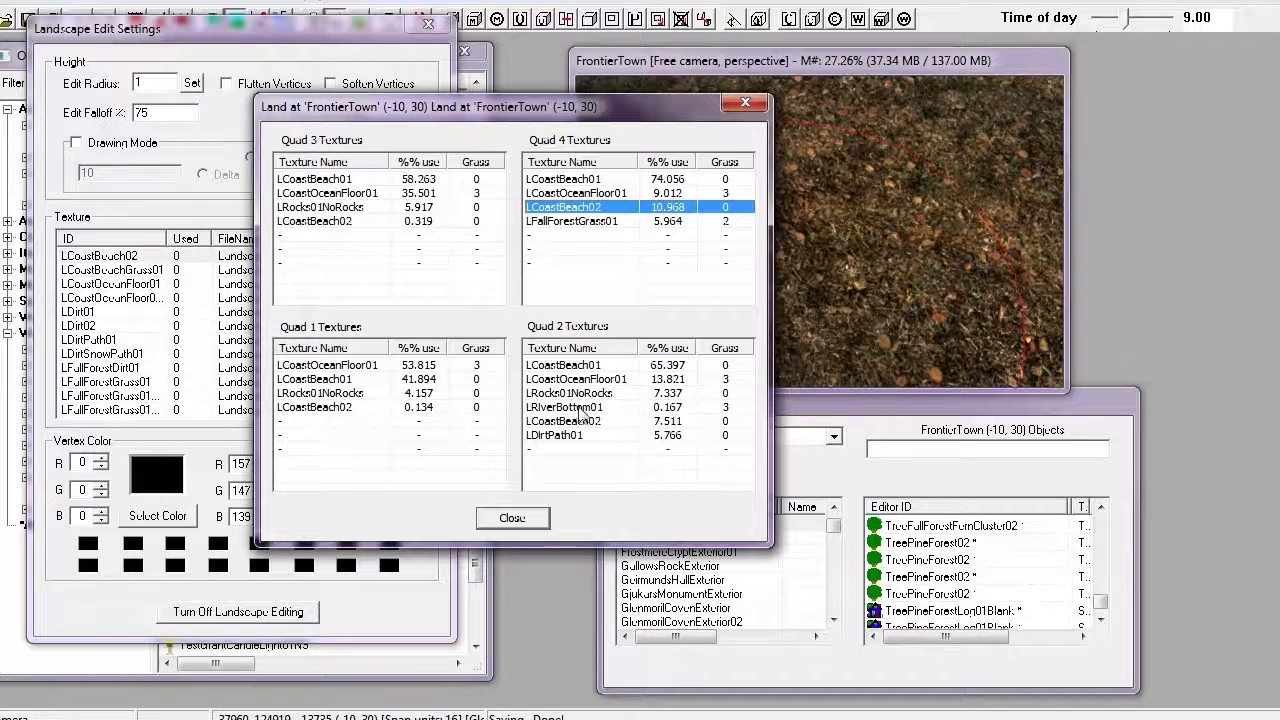
pyautogui.rightClick(564, 408)
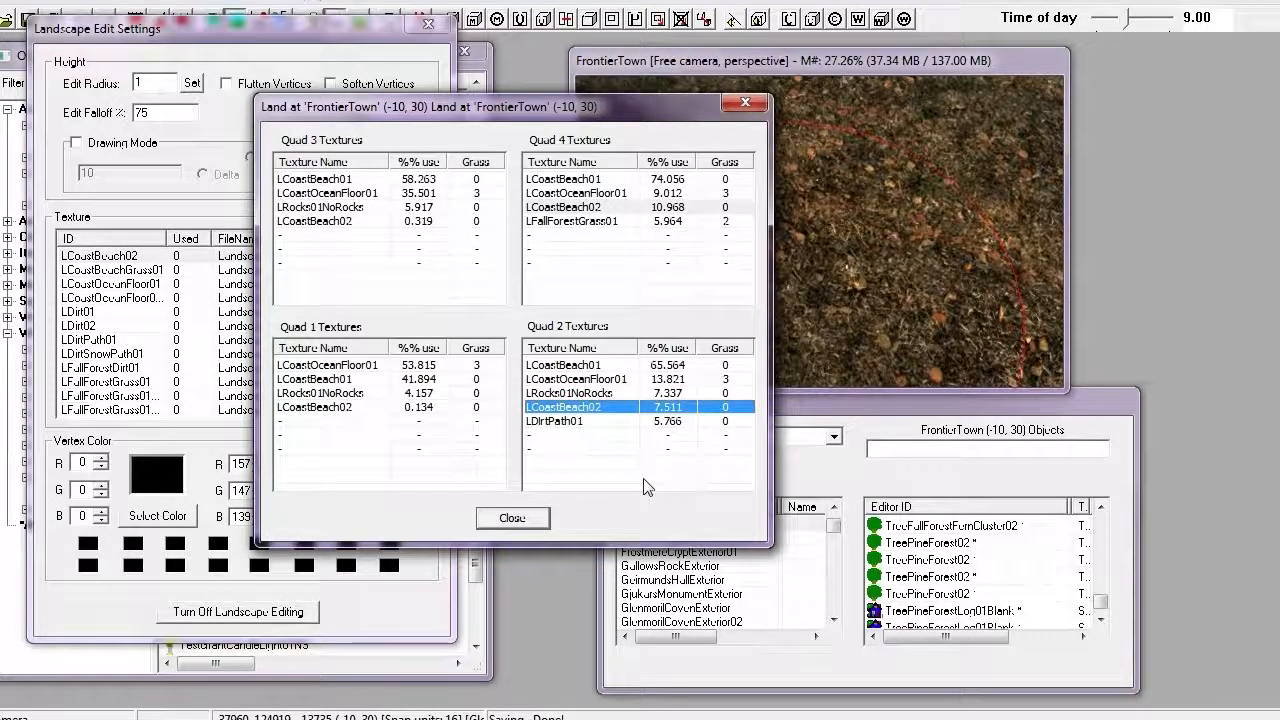
pyautogui.moveTo(576, 430)
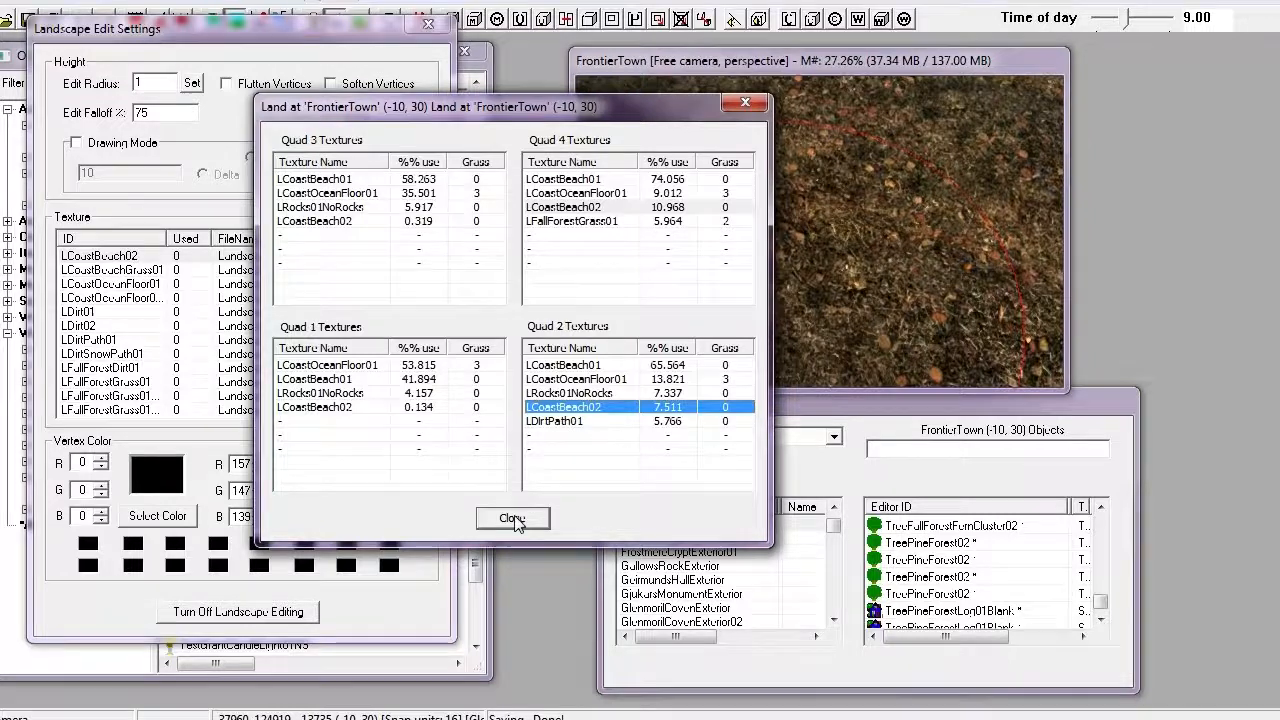
# Step: Close the Land usage report and scroll the Texture list back toward LDirtSnowPath01
pyautogui.click(512, 518)
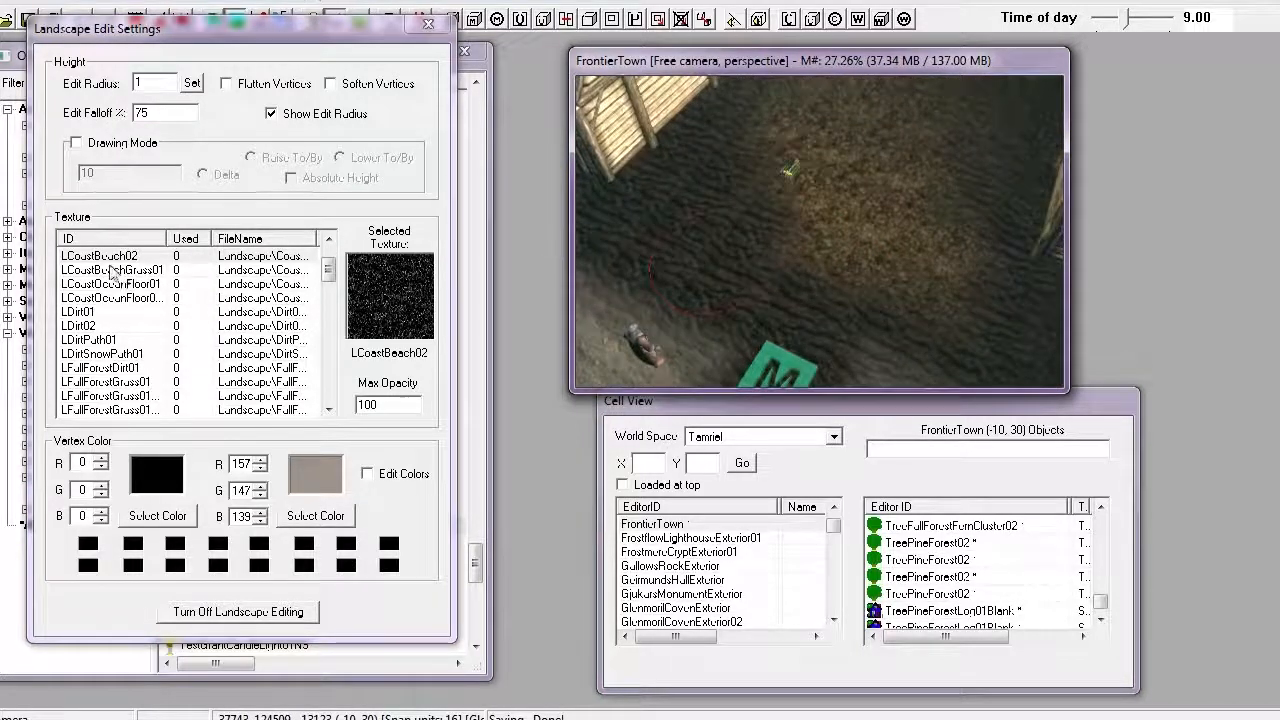
pyautogui.click(110, 256)
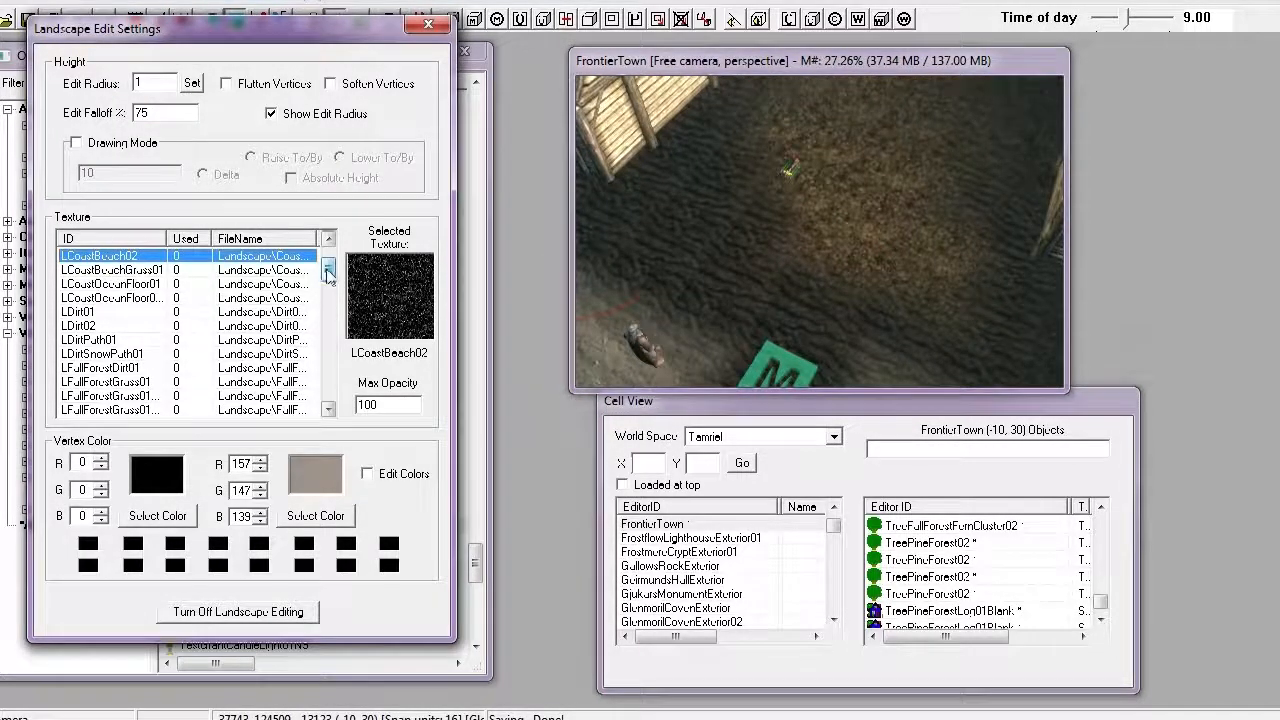
pyautogui.click(328, 276)
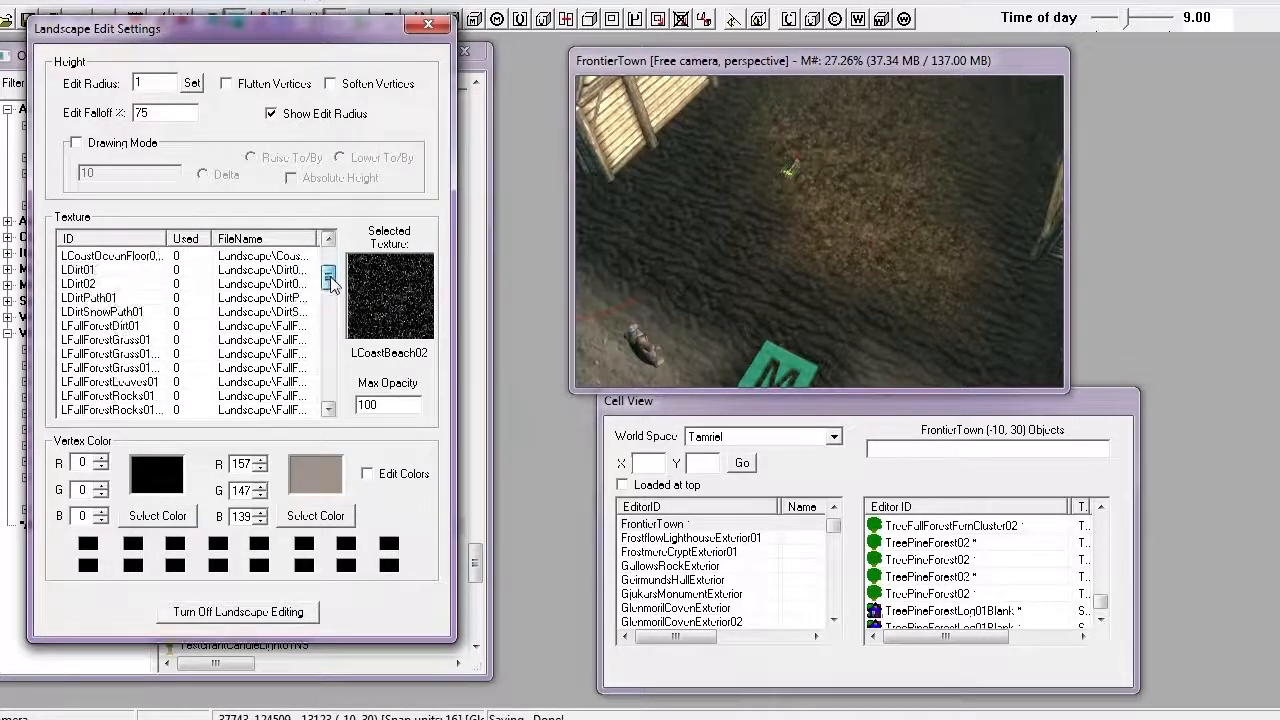
pyautogui.click(100, 312)
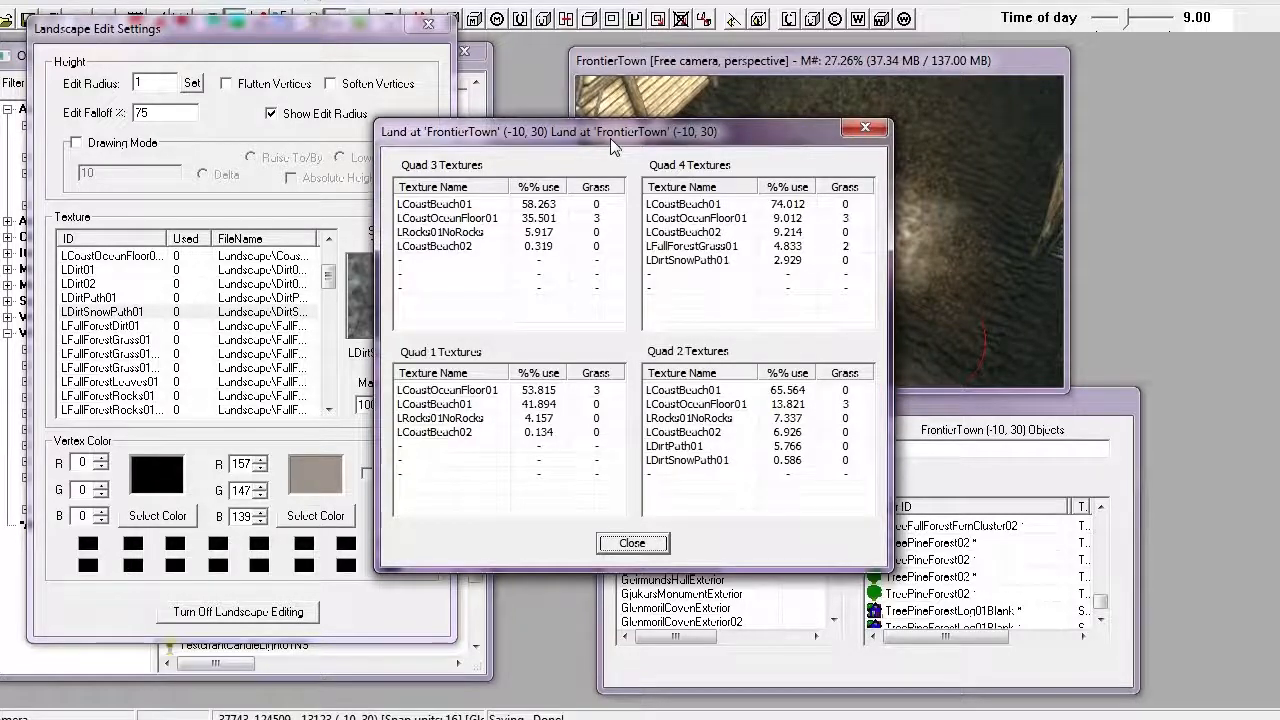
pyautogui.moveTo(688, 298)
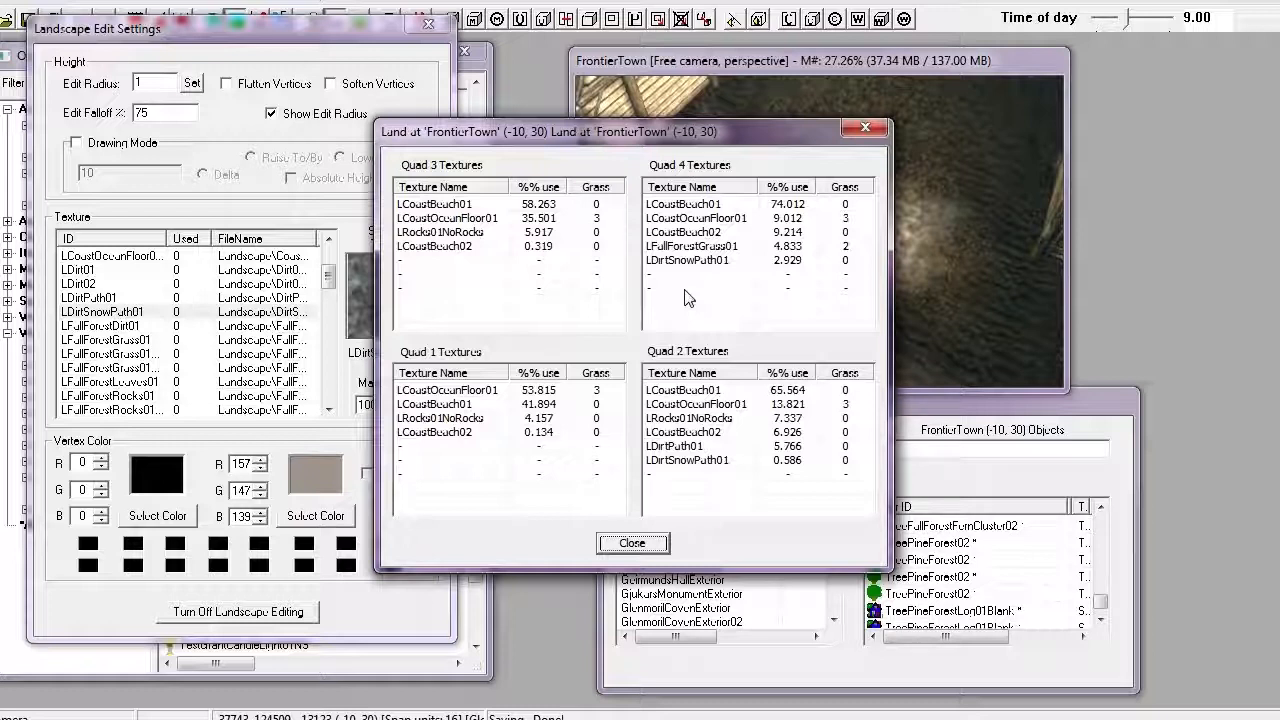
# Step: Close the Land usage report after confirming LDirtSnowPath01 now lists in Quads 4 and 2
pyautogui.click(632, 544)
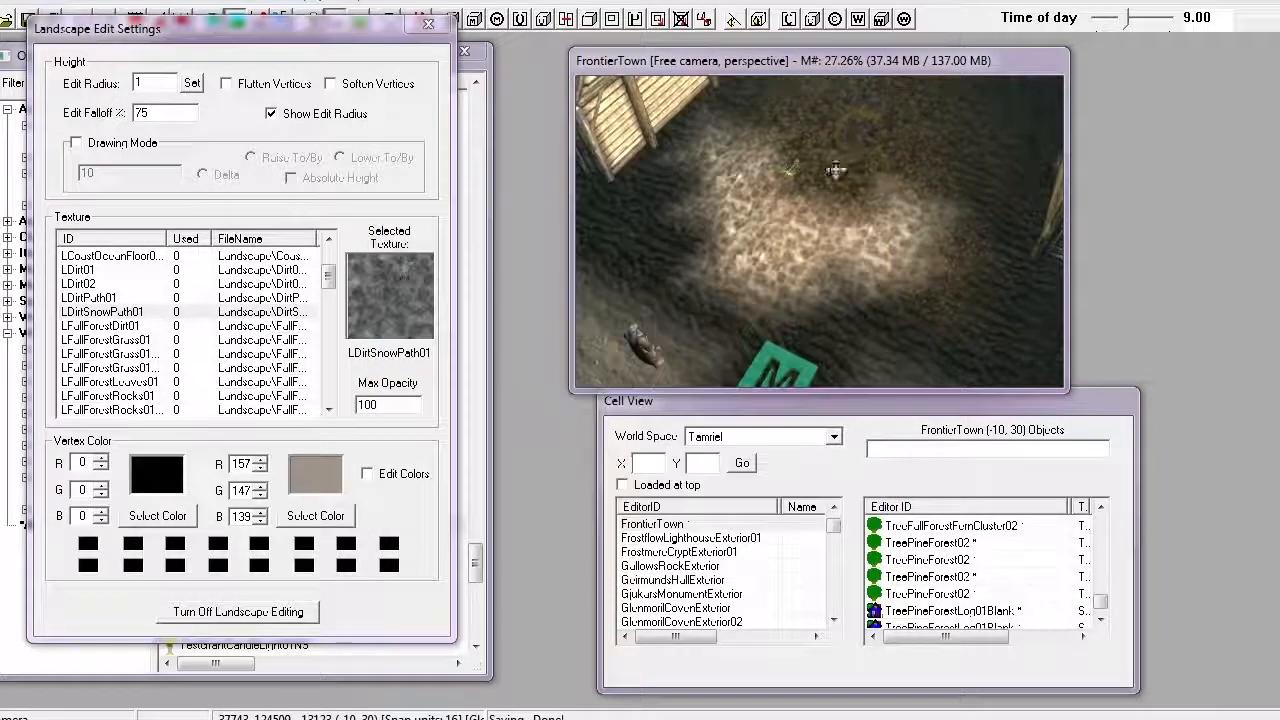